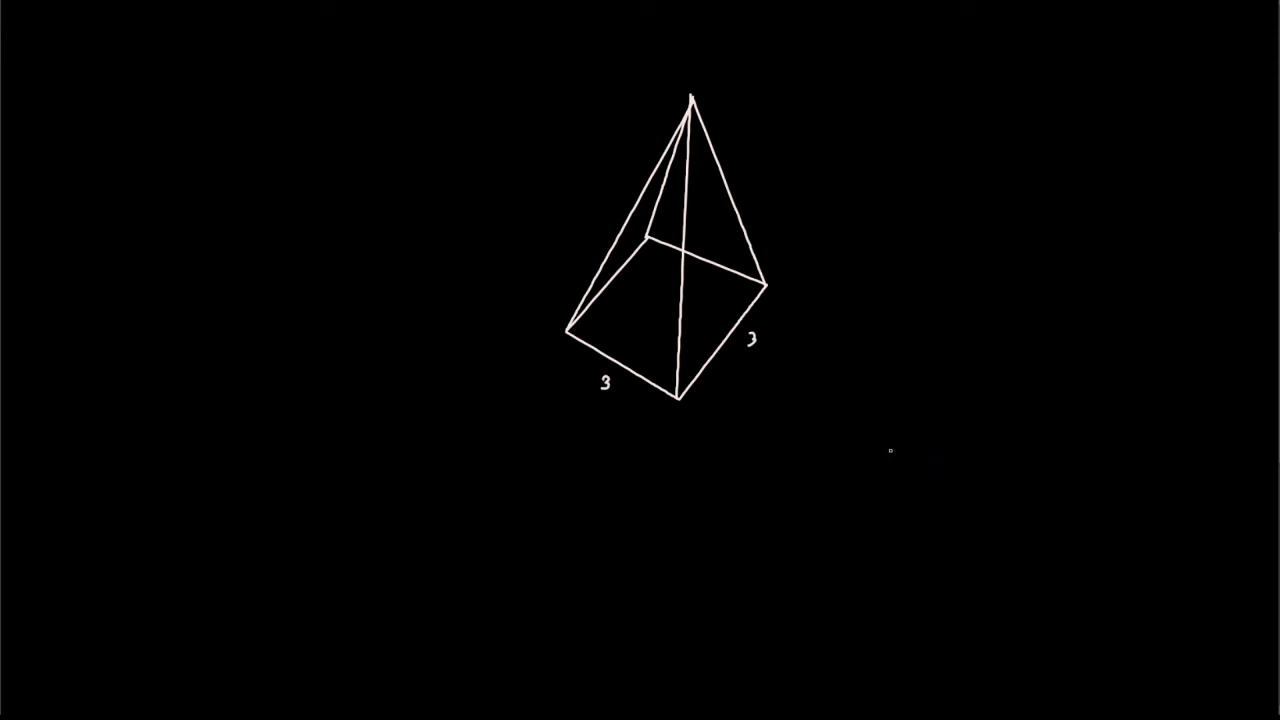
{"action": "mouse_move", "coordinate": [896, 528]}
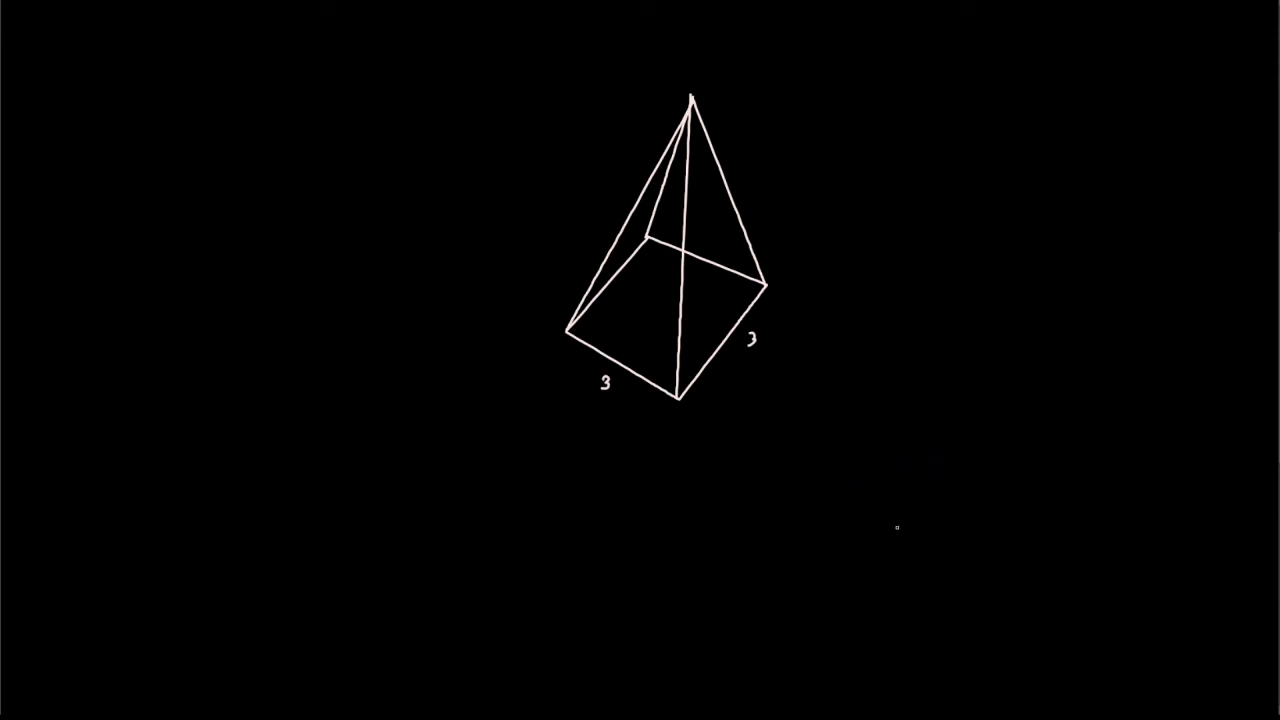
{"action": "mouse_move", "coordinate": [894, 522]}
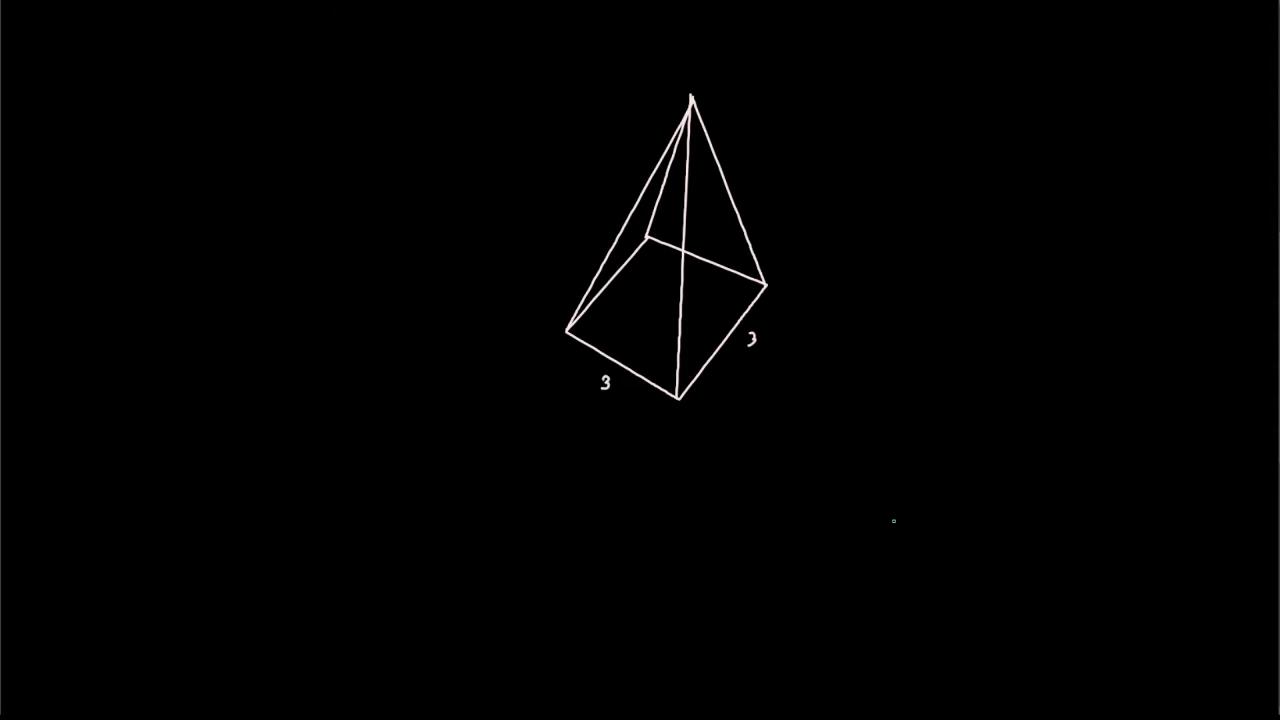
{"action": "mouse_move", "coordinate": [976, 412]}
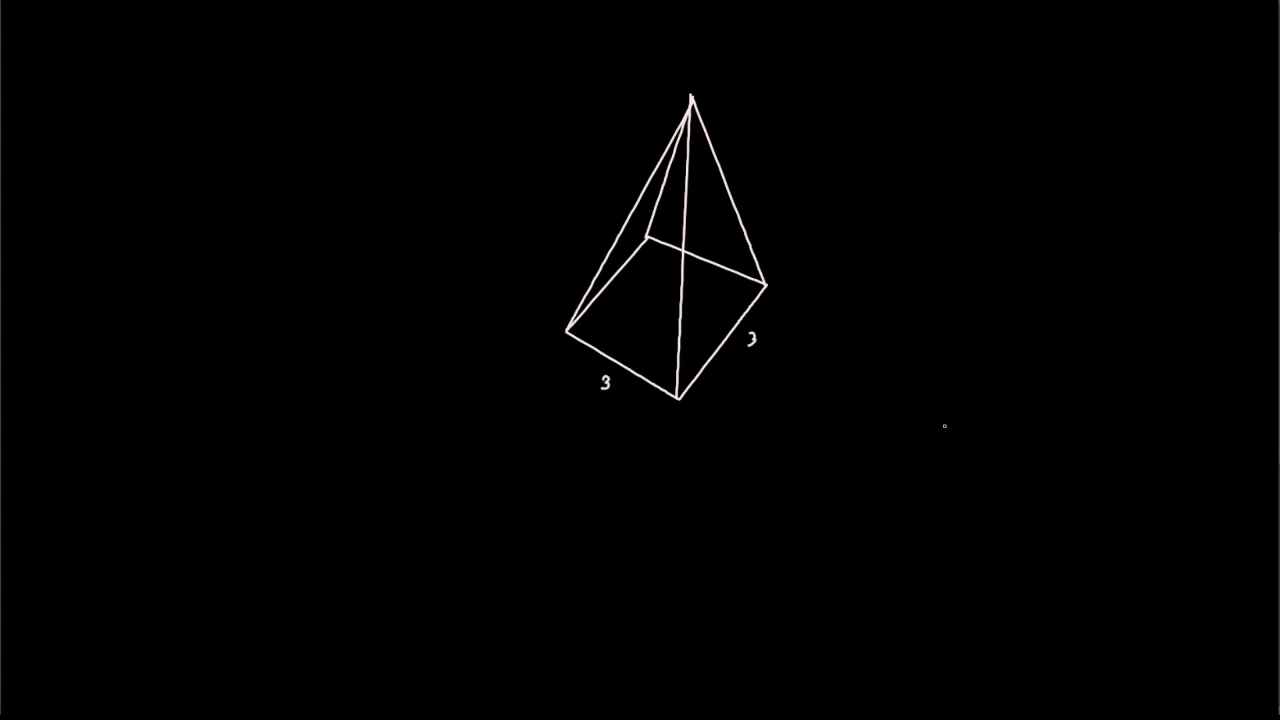
{"action": "mouse_move", "coordinate": [358, 540]}
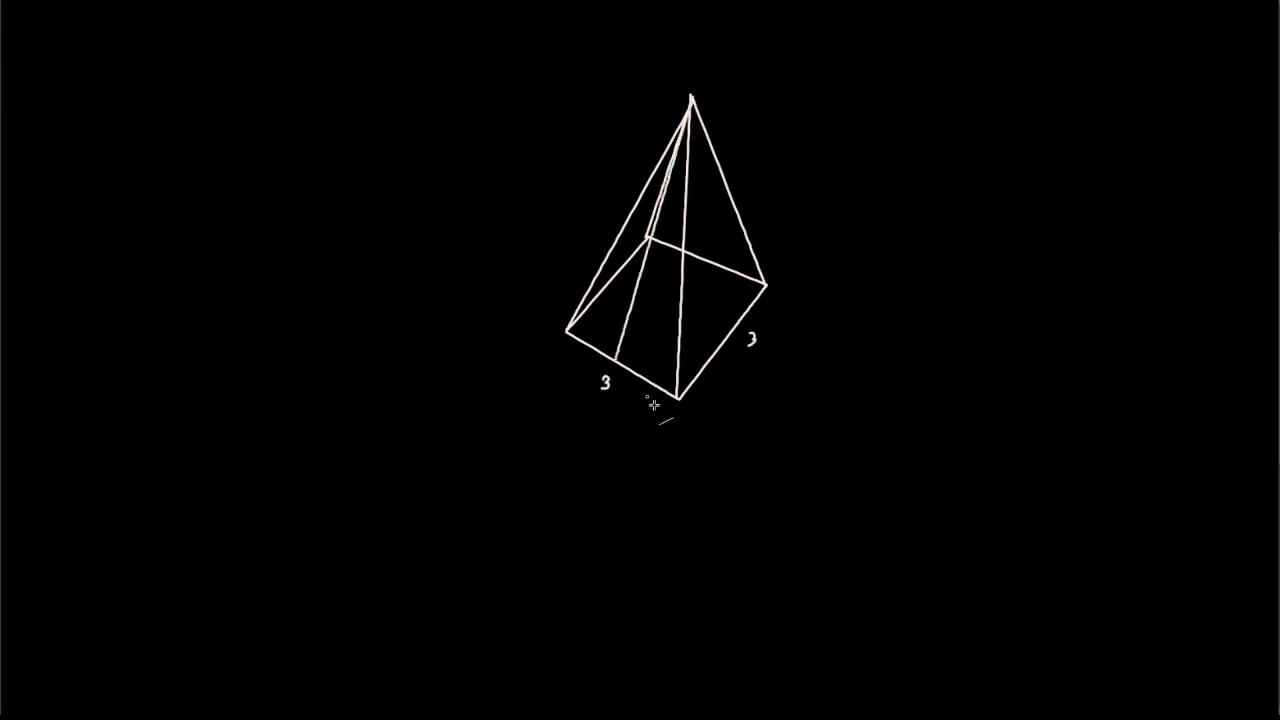
{"action": "mouse_move", "coordinate": [664, 438]}
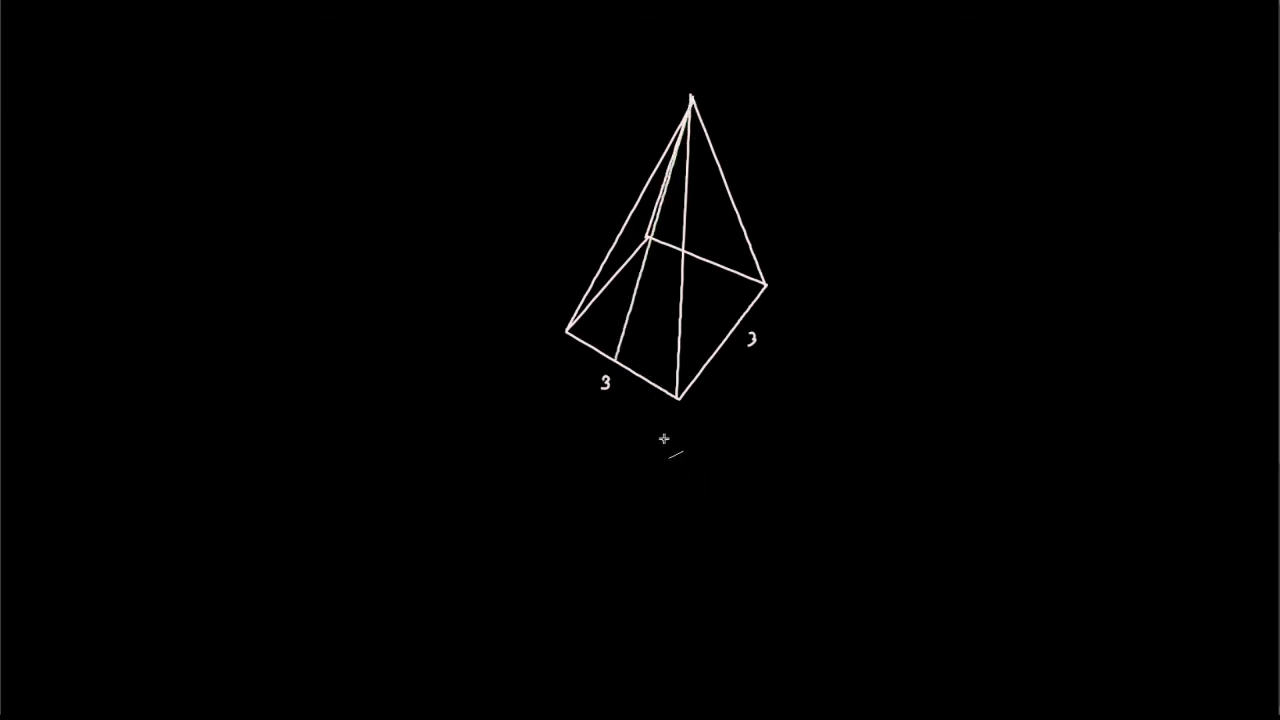
{"action": "mouse_move", "coordinate": [644, 318]}
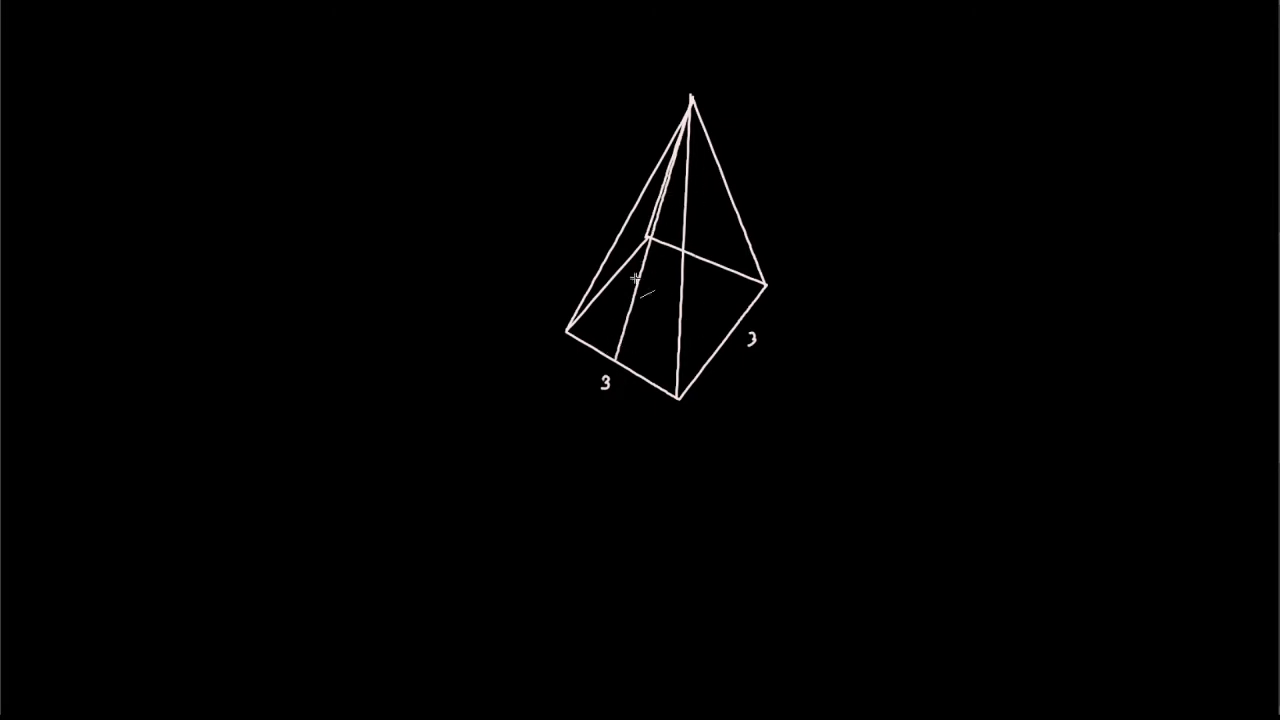
{"action": "mouse_move", "coordinate": [716, 352]}
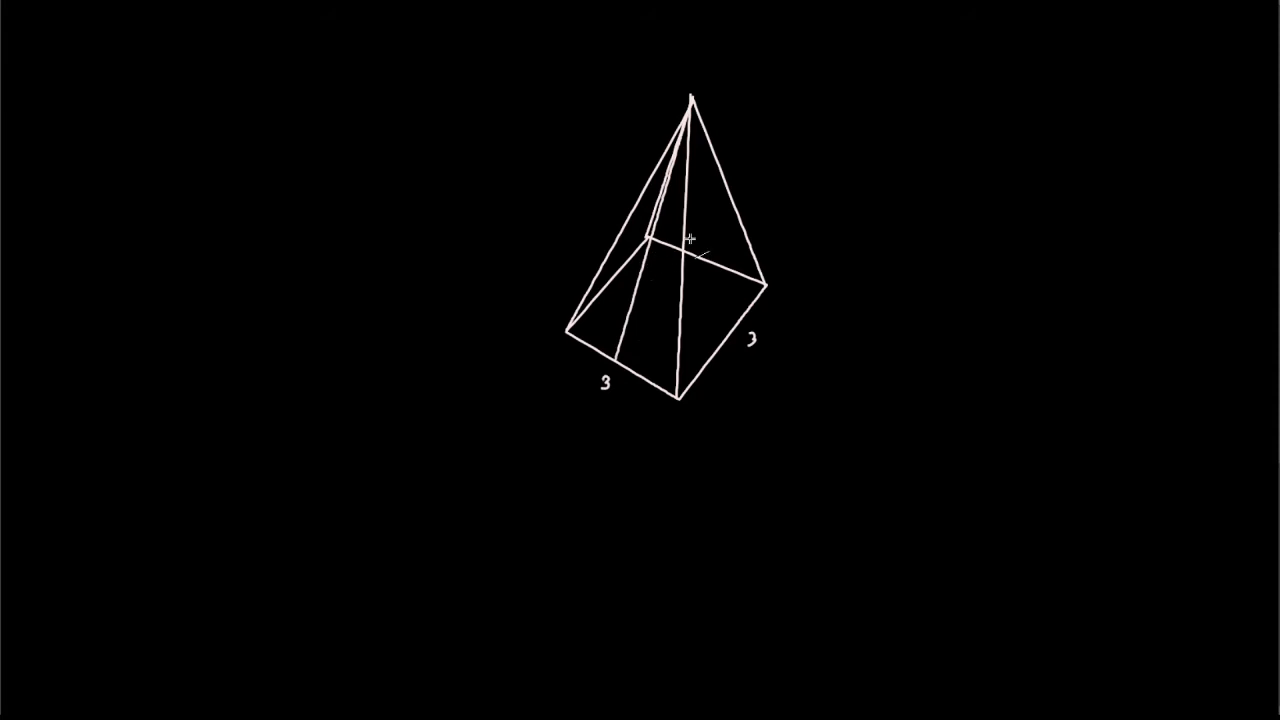
{"action": "mouse_move", "coordinate": [624, 460]}
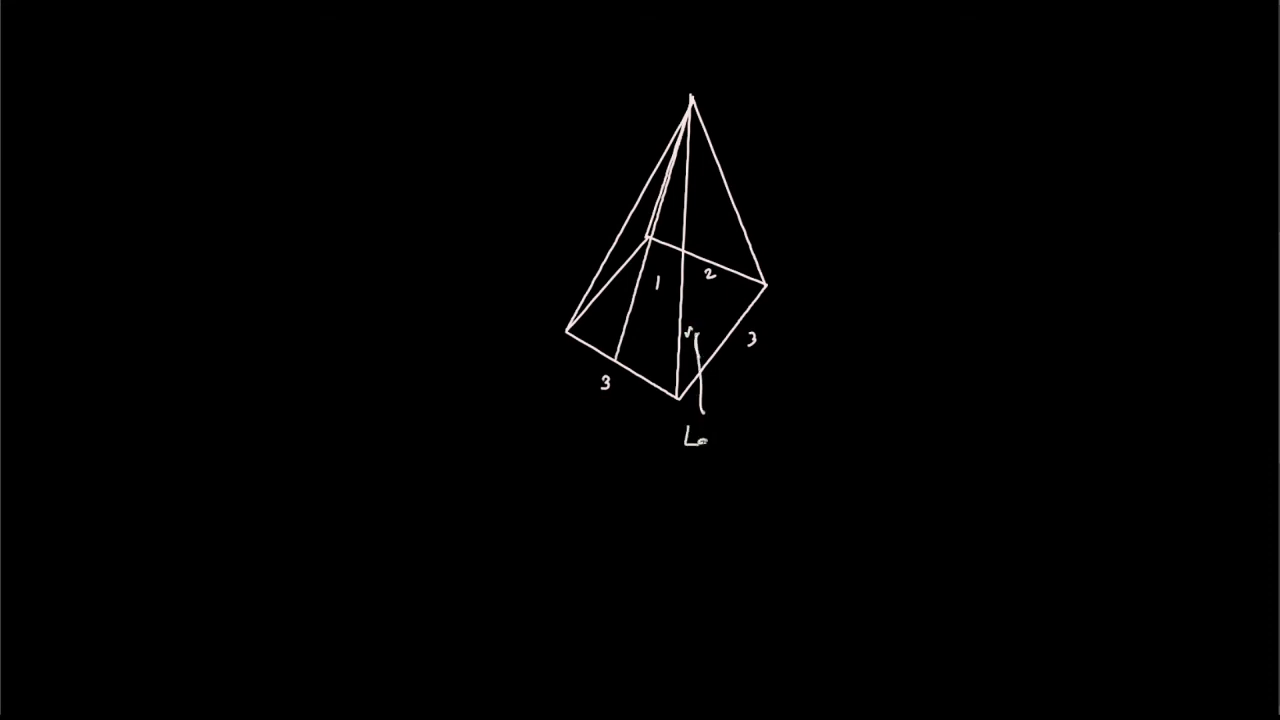
Step: Handwrite the caption 'Lateral Edge' beside the arrow pointing into the pyramid
{"action": "type", "text": "Lateral P"}
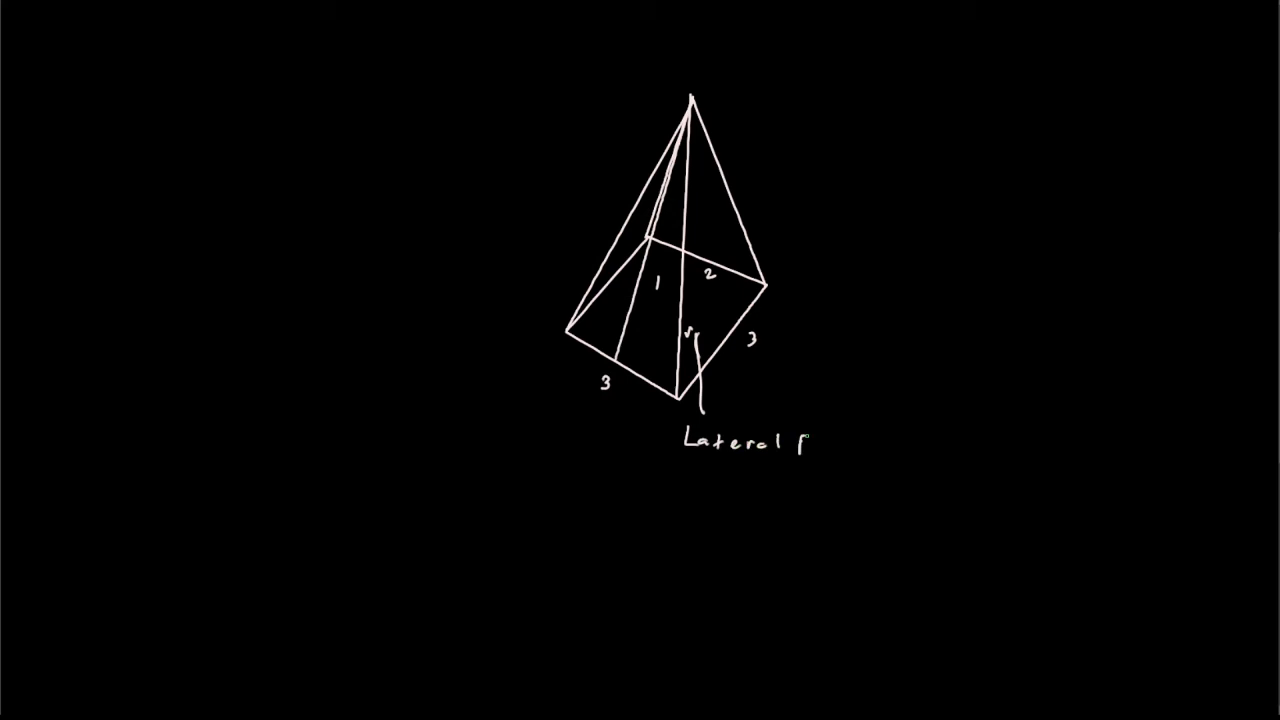
{"action": "type", "text": "Edge"}
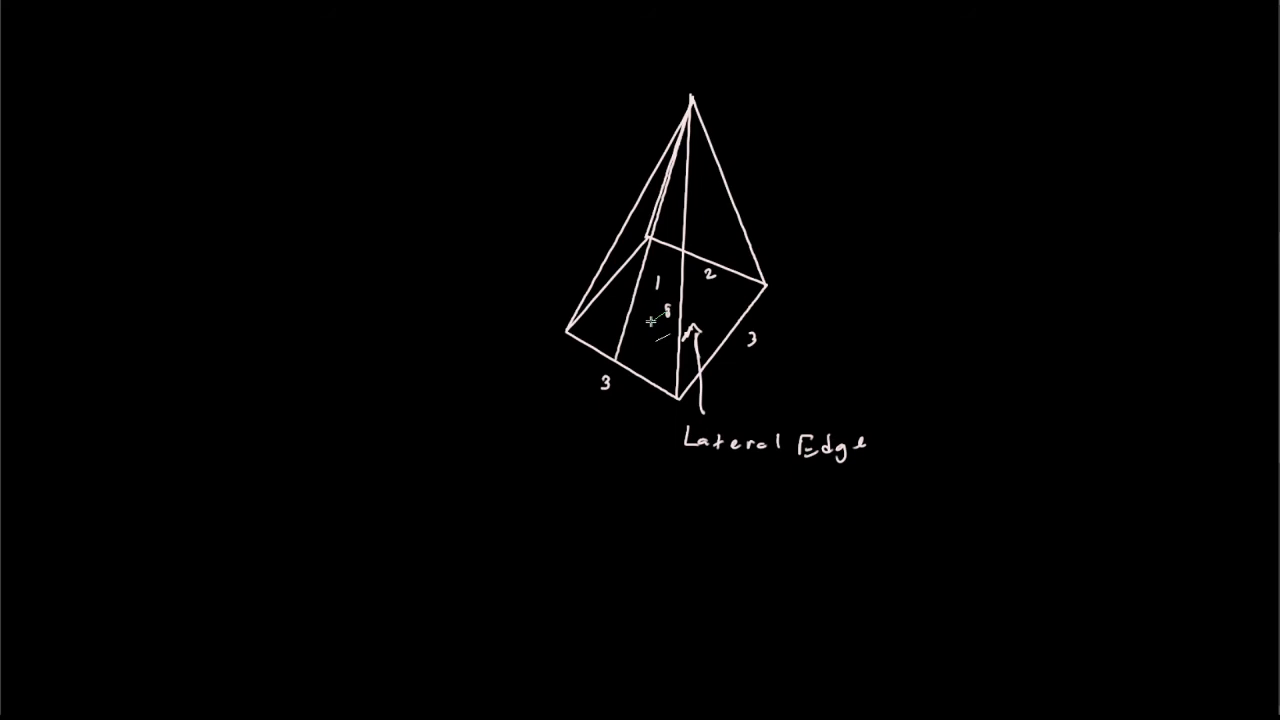
Step: Draw the line dividing the pyramid's base in half for the 1.5 labels
{"action": "left_click_drag", "start_coordinate": [660, 318], "coordinate": [616, 364]}
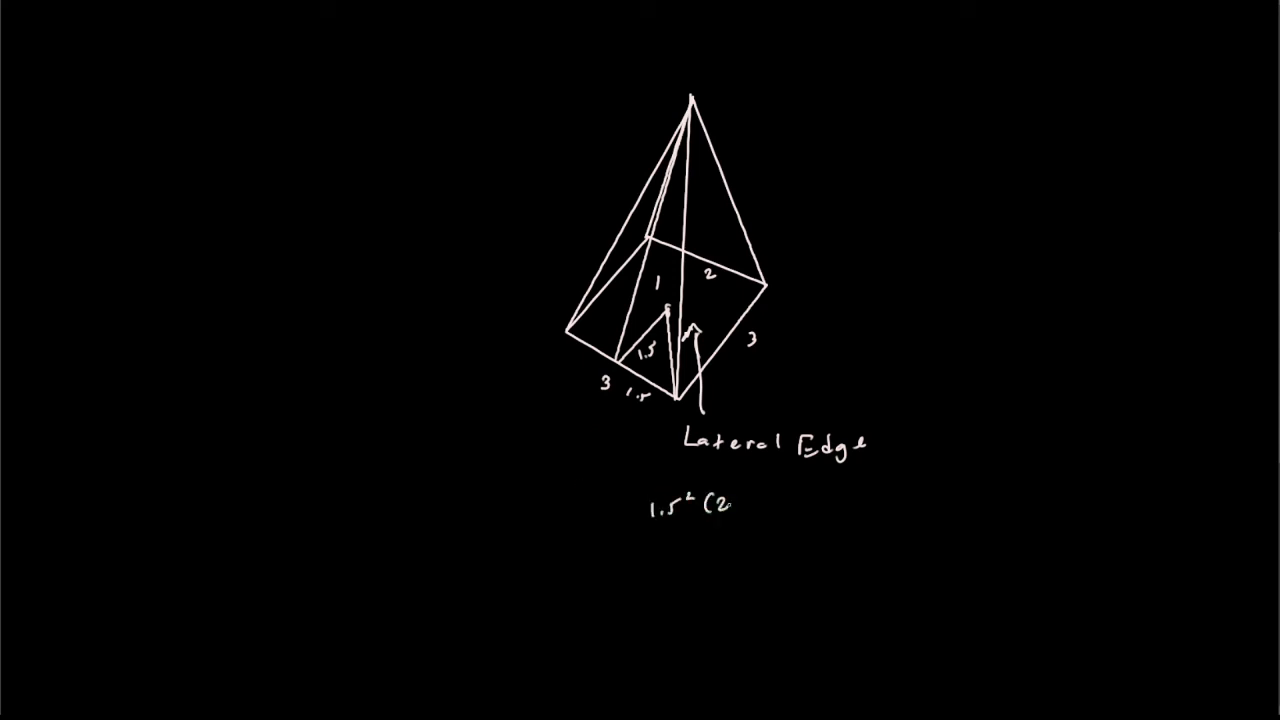
Step: Finish the equation 1.5²(2) = c² (hypotenuse) and write c = √4.5
{"action": "type", "text": ") = c² (hypotnuse)"}
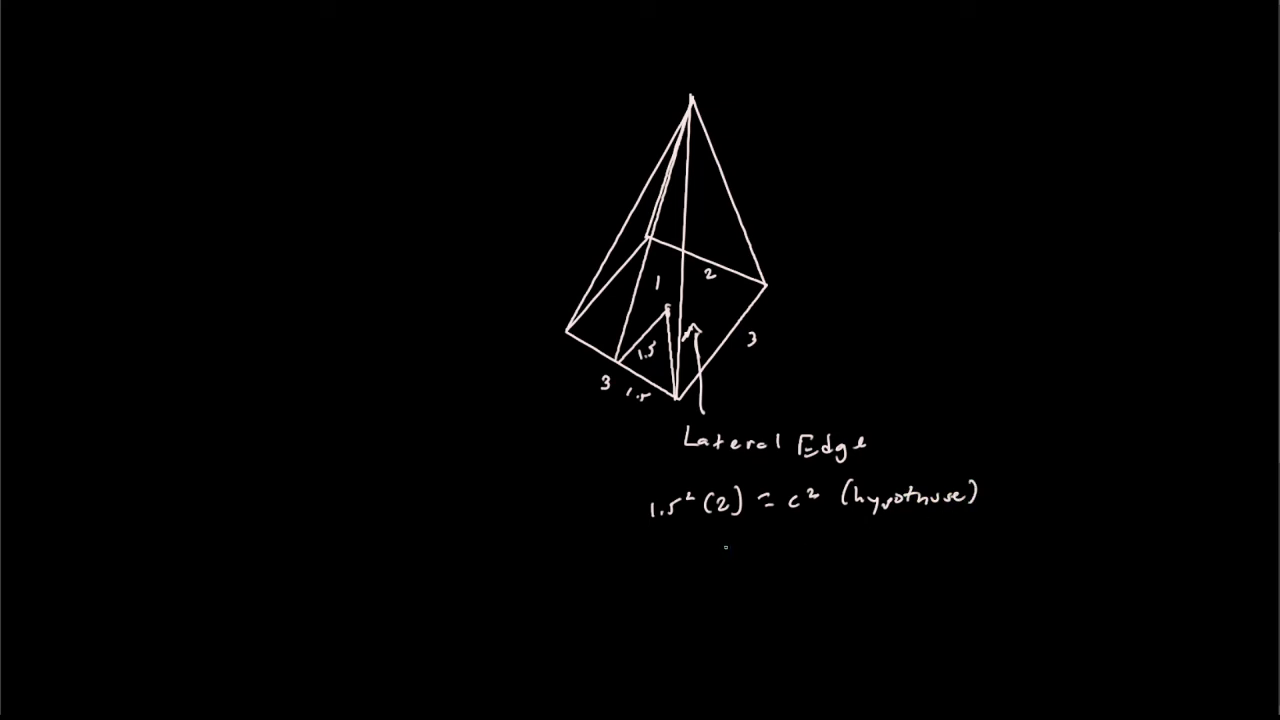
{"action": "type", "text": "c"}
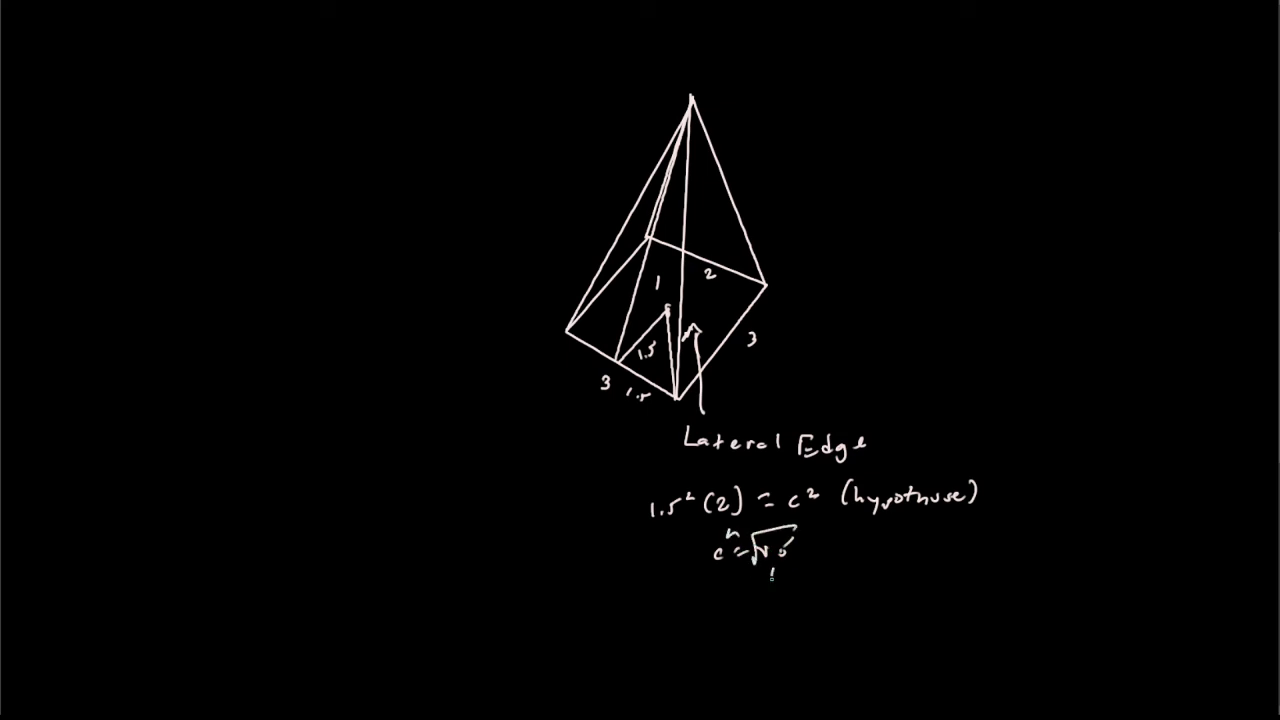
Step: Draw an arrow down from the square root and start writing the value 2.1
{"action": "left_click_drag", "start_coordinate": [768, 564], "coordinate": [782, 596]}
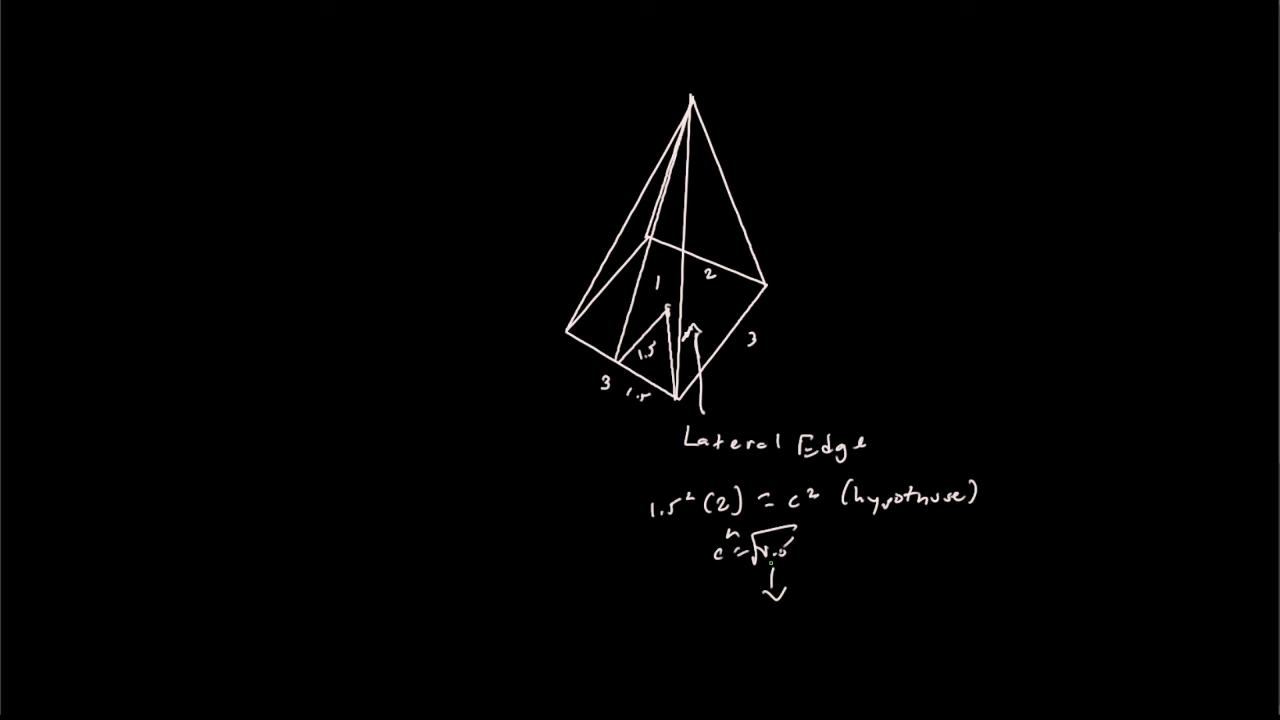
{"action": "type", "text": "2"}
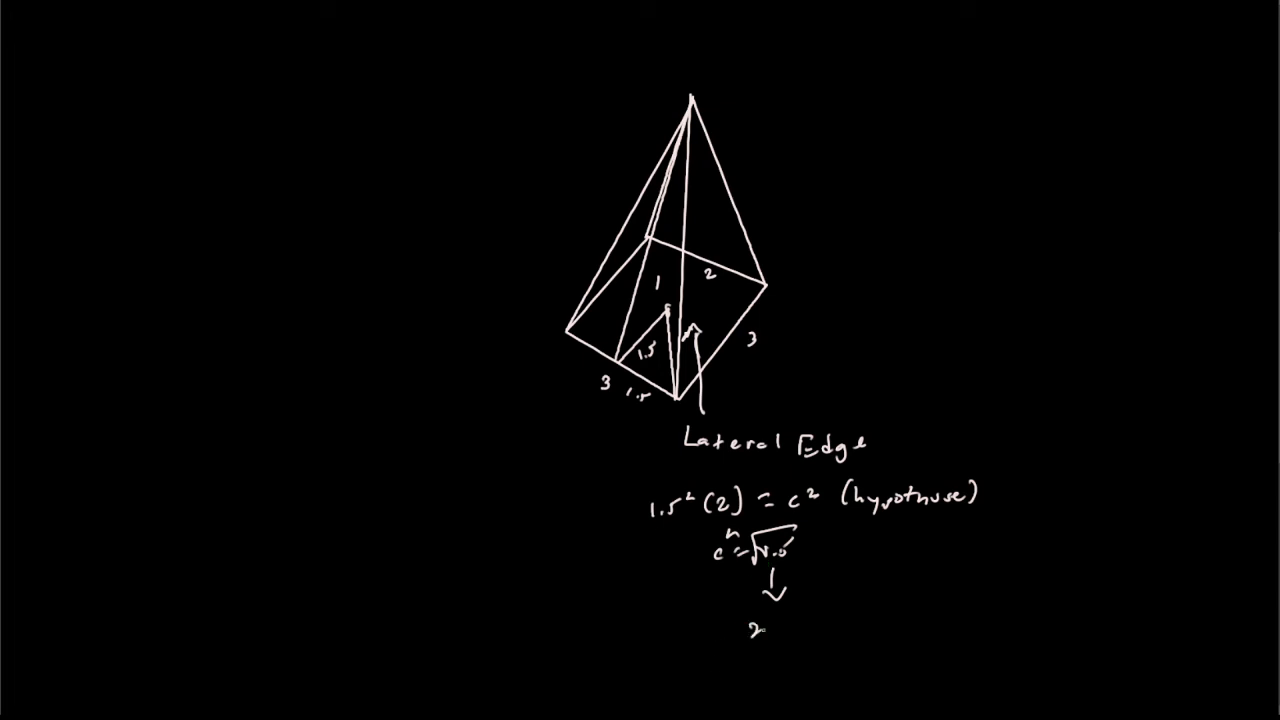
{"action": "type", "text": "2.14"}
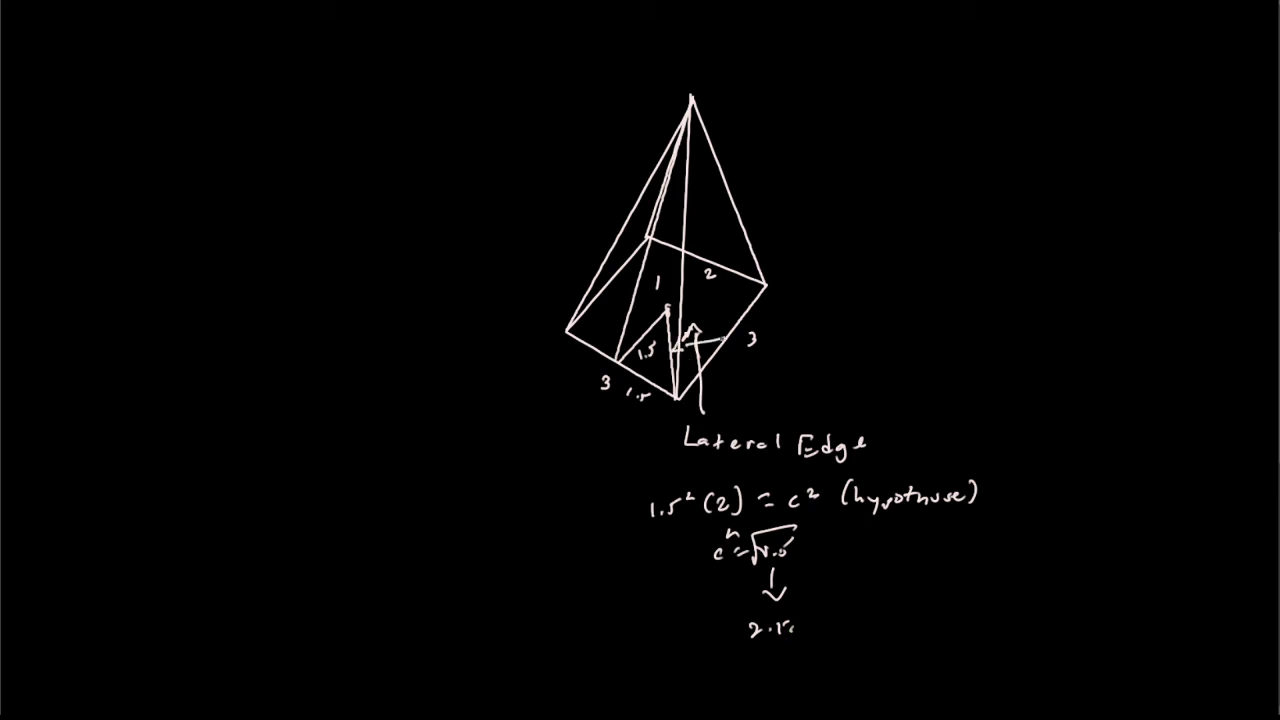
Step: Write the result 2.12 and label the base's half-diagonal as 2.12 units
{"action": "type", "text": "2;2"}
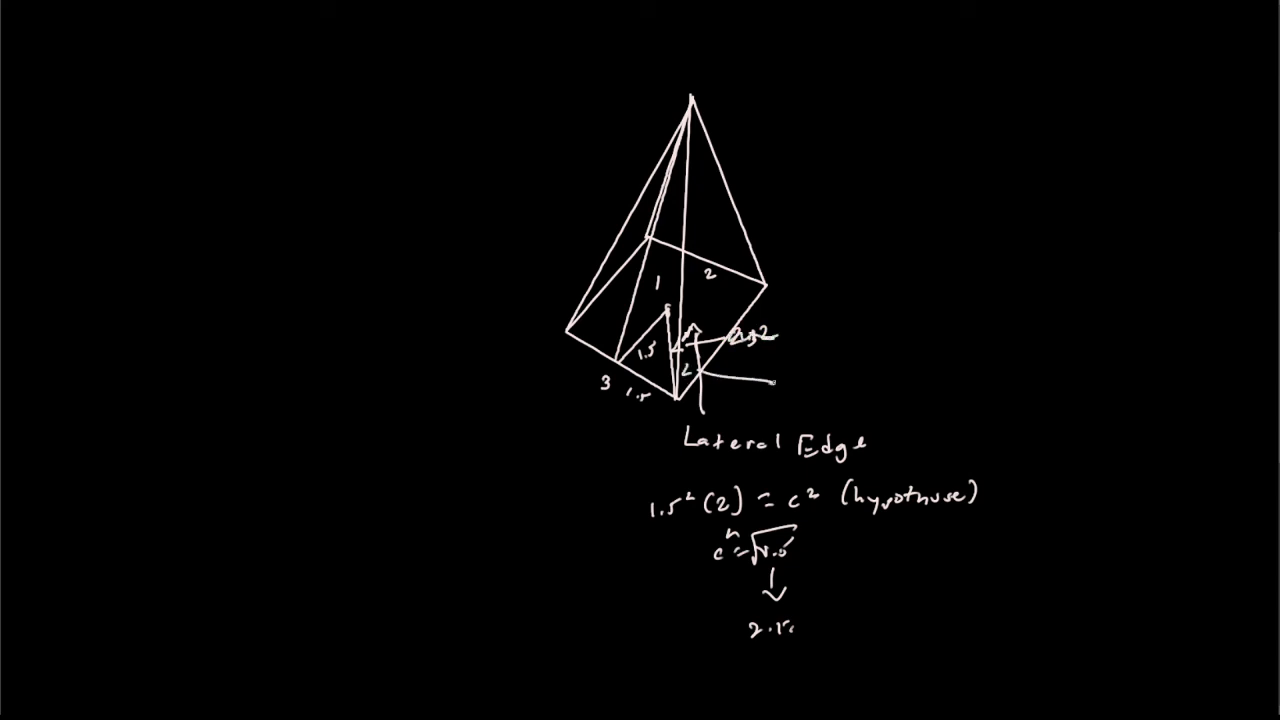
{"action": "type", "text": "2.12 units"}
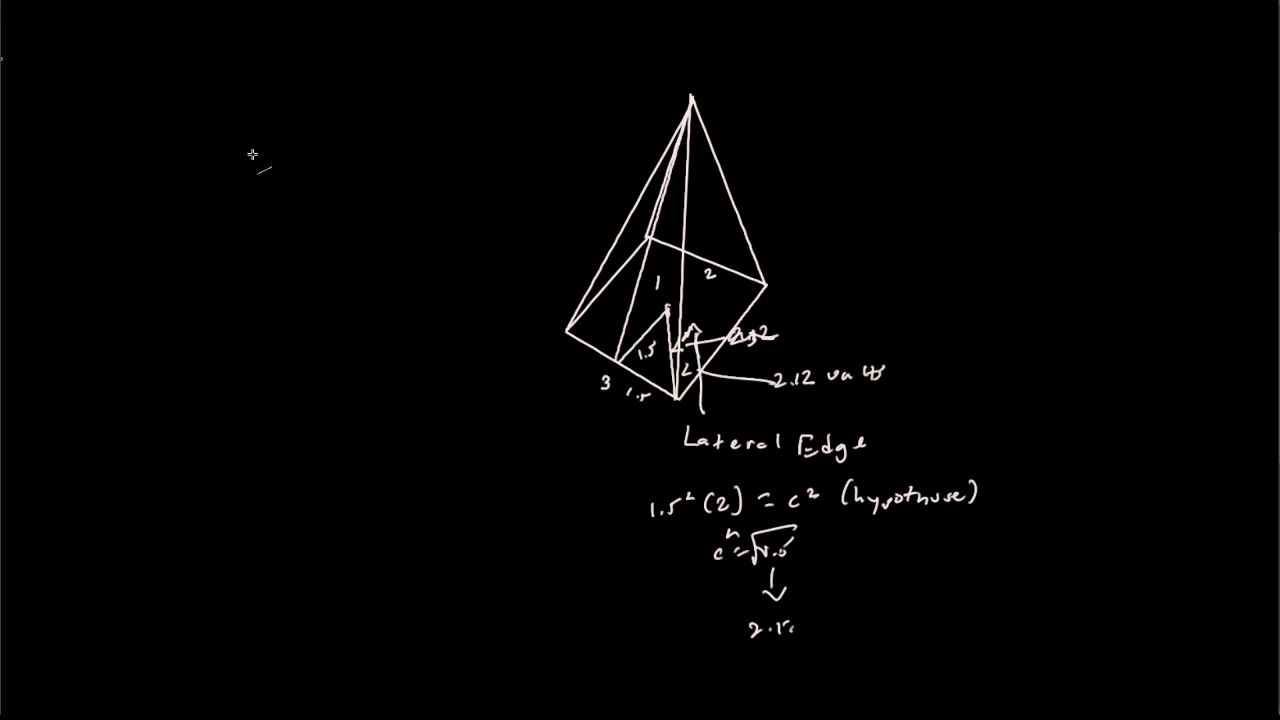
Step: Draw the vertical height line from the apex and label it 5 (height)
{"action": "left_click_drag", "start_coordinate": [690, 96], "coordinate": [664, 316]}
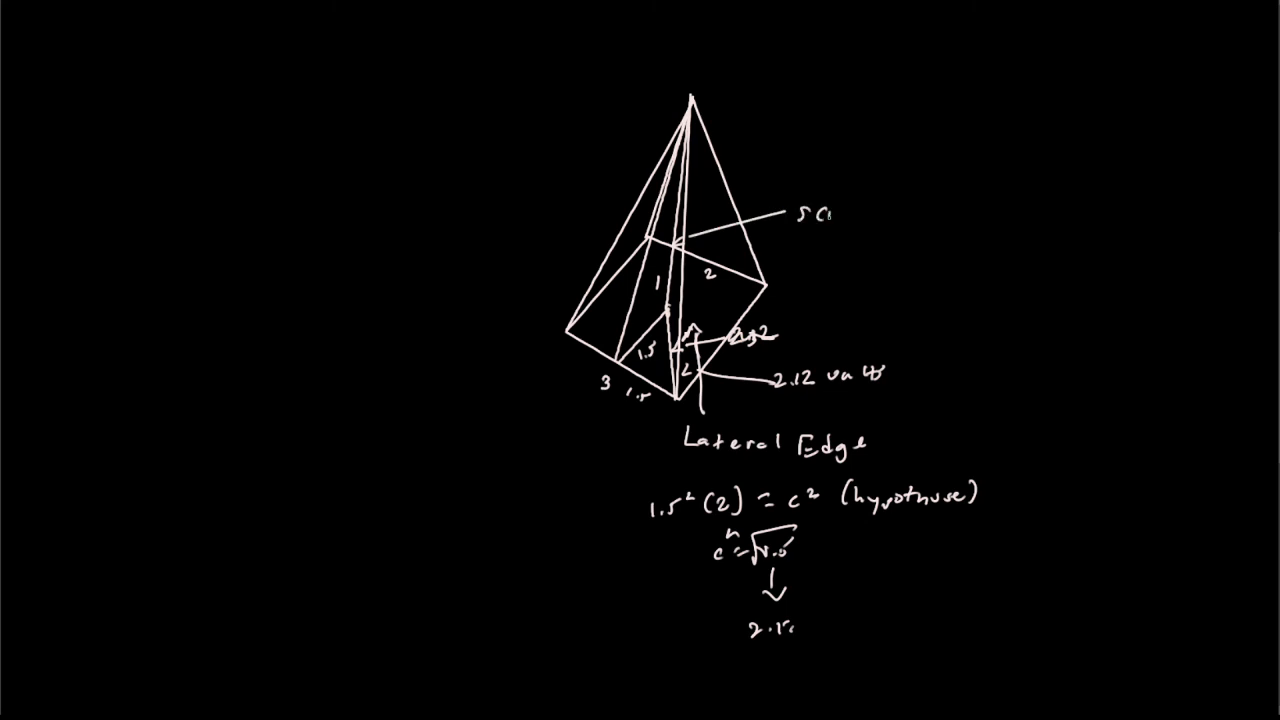
{"action": "type", "text": "(height)"}
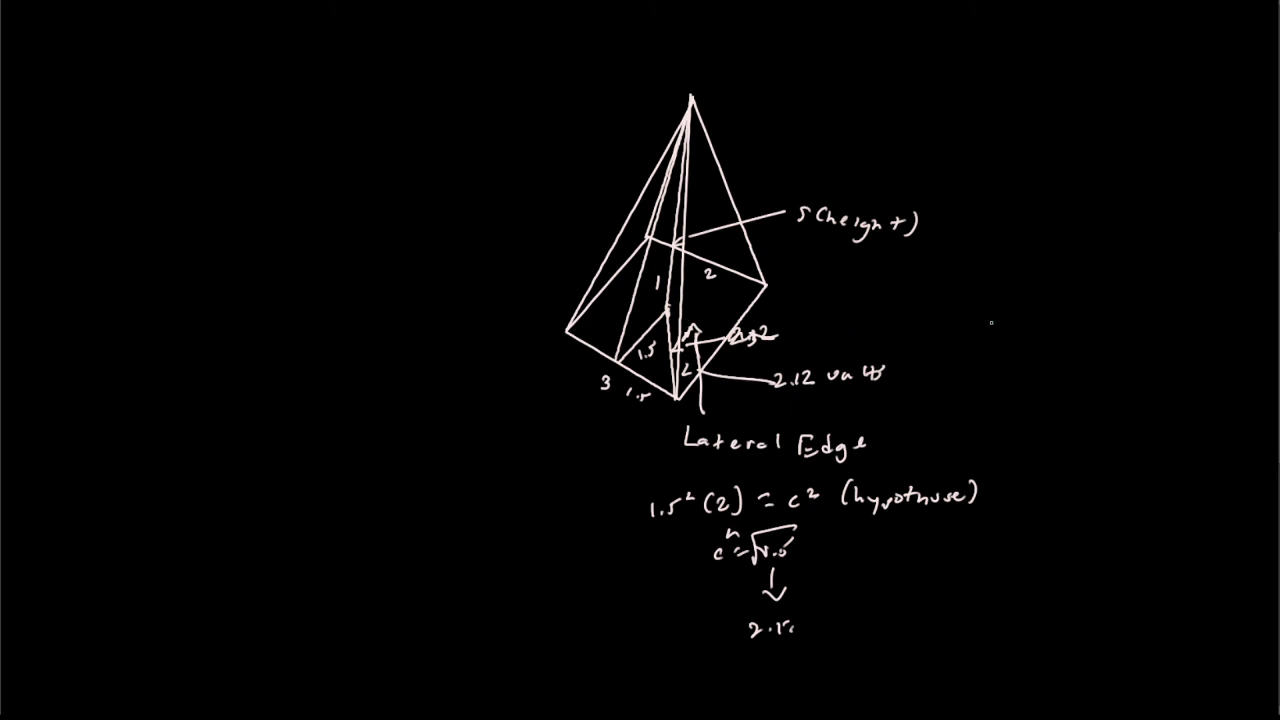
Step: Write a²+b²=c², 2.12²+5²=c² and c = 5.4 (Lateral Edge) on the right
{"action": "type", "text": "2.12²)"}
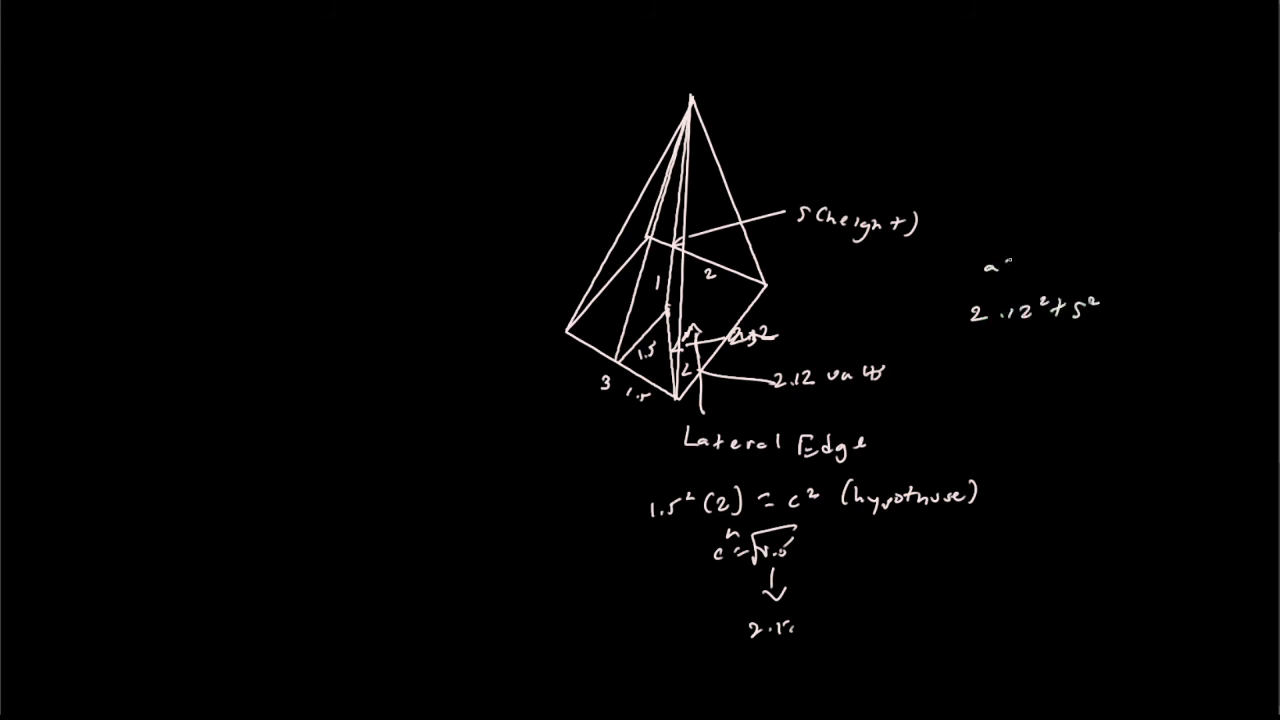
{"action": "type", "text": "a²+b²=c²"}
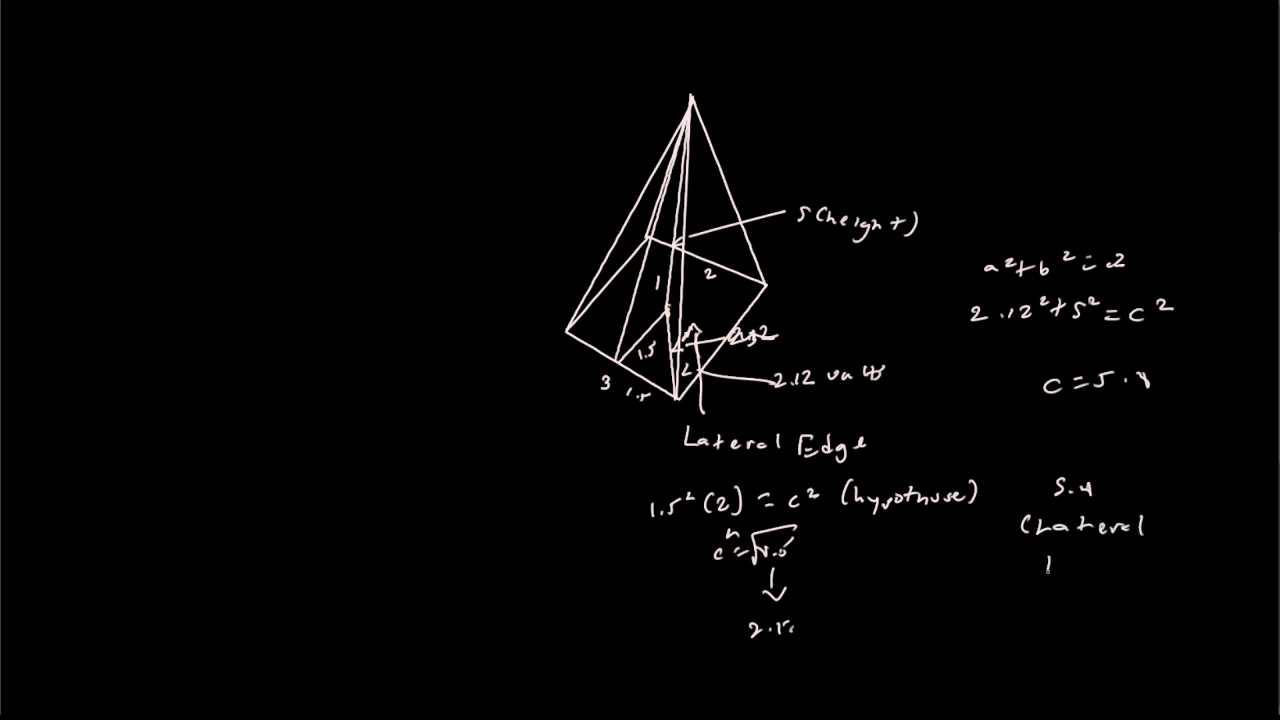
{"action": "type", "text": "Edge)."}
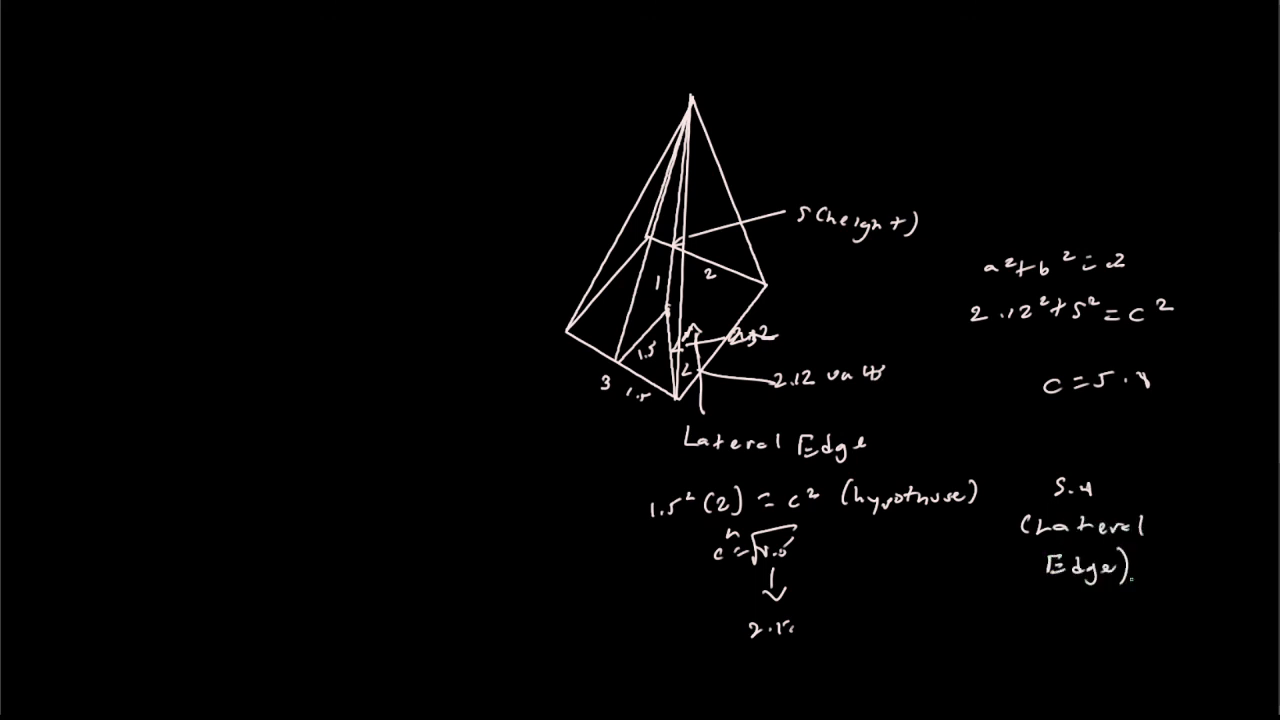